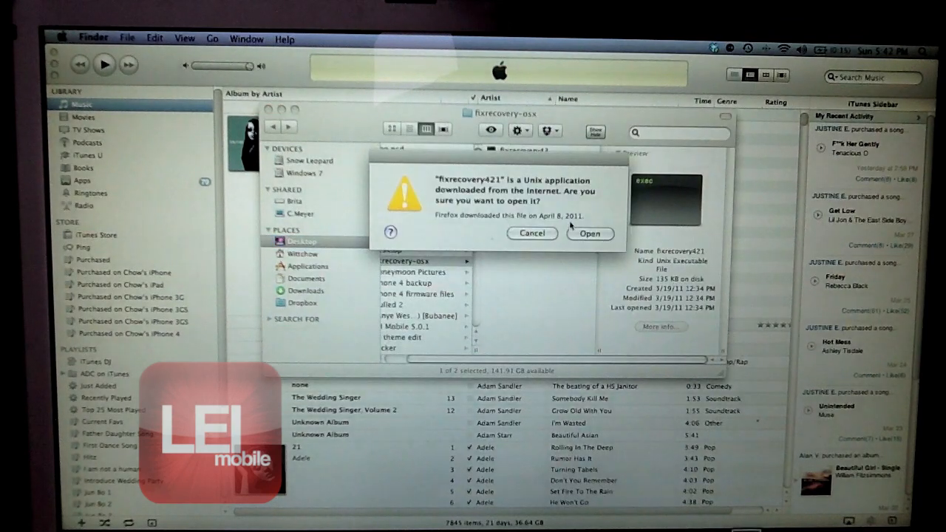
- Confirm opening the downloaded fixrecovery421 executable in the security warning dialog
{"action": "left_click", "coordinate": [531, 233]}
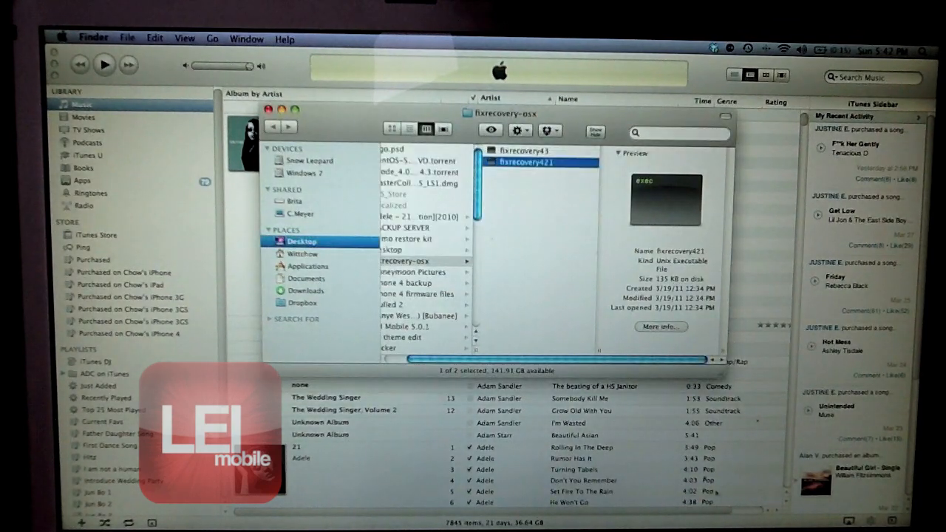